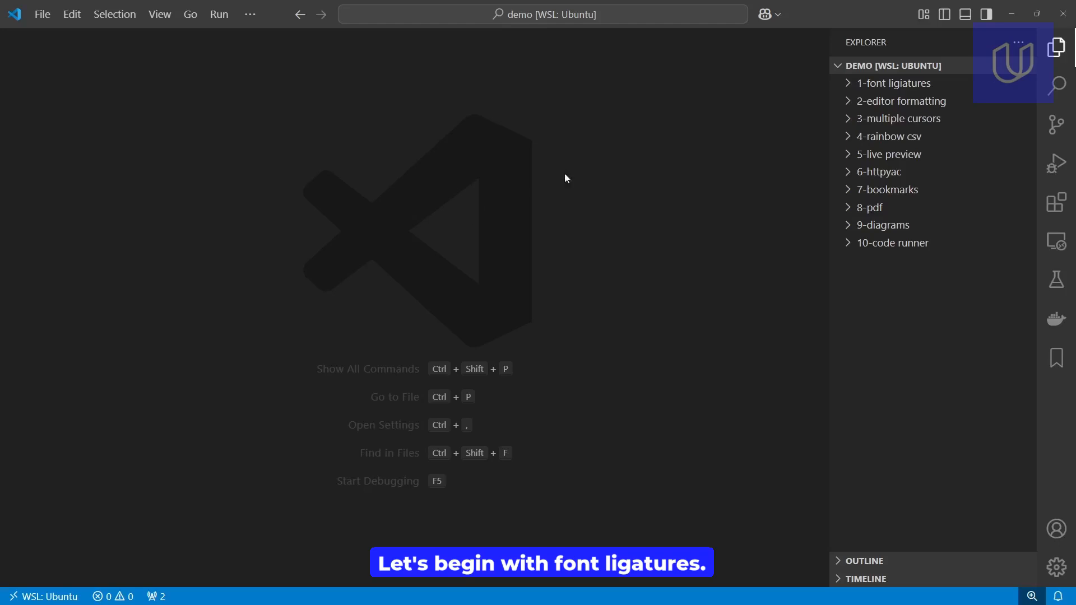
pyautogui.moveTo(910, 88)
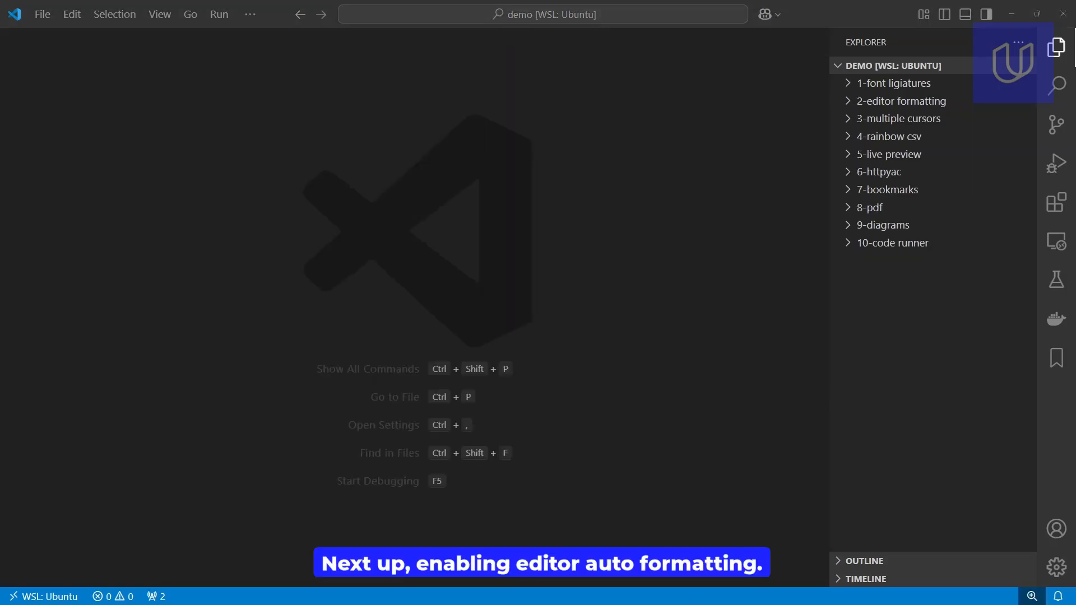
pyautogui.moveTo(838, 119)
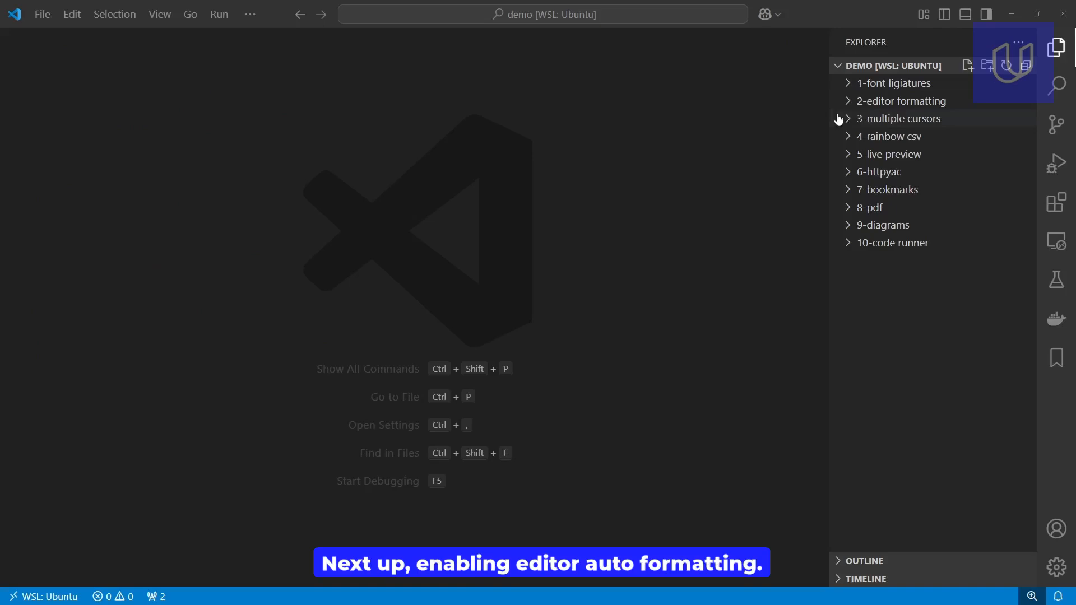
# Trim 'Corporation' from all three Acme lines in company.txt at once with multiple cursors
pyautogui.click(901, 101)
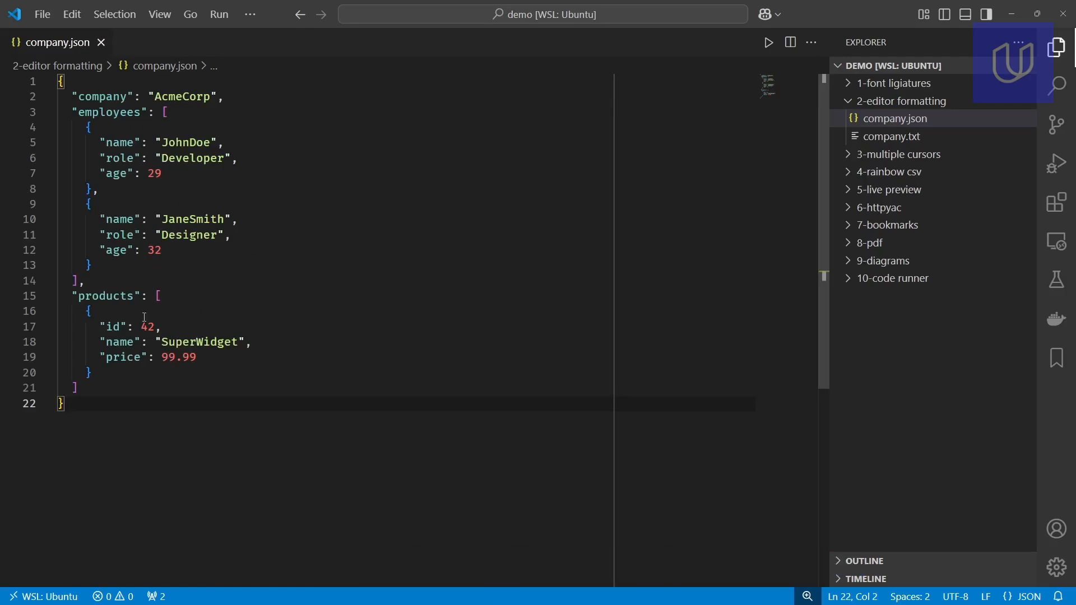
pyautogui.click(102, 42)
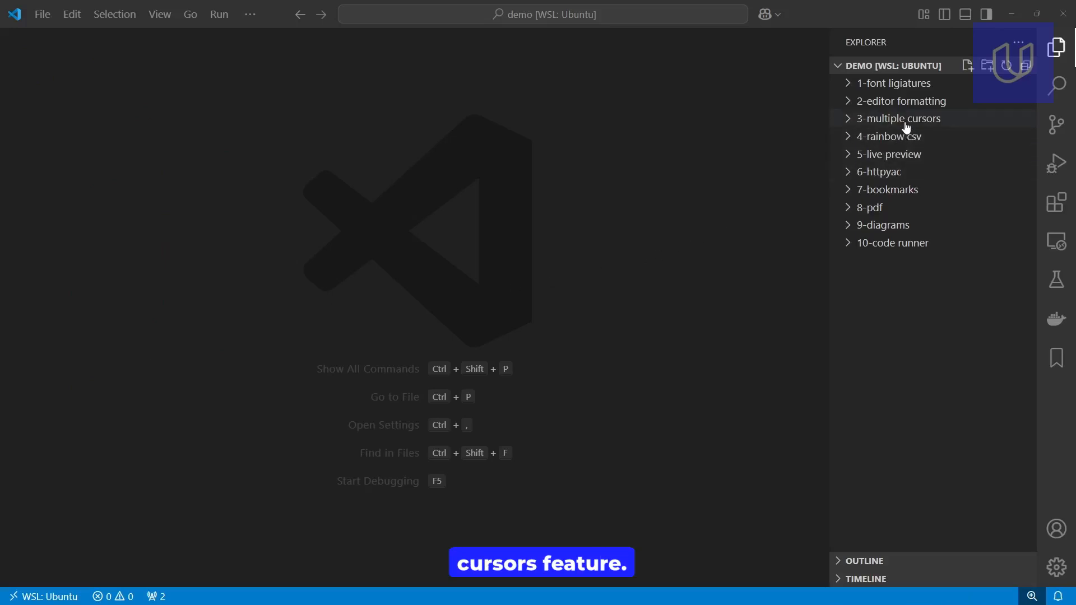
pyautogui.click(898, 119)
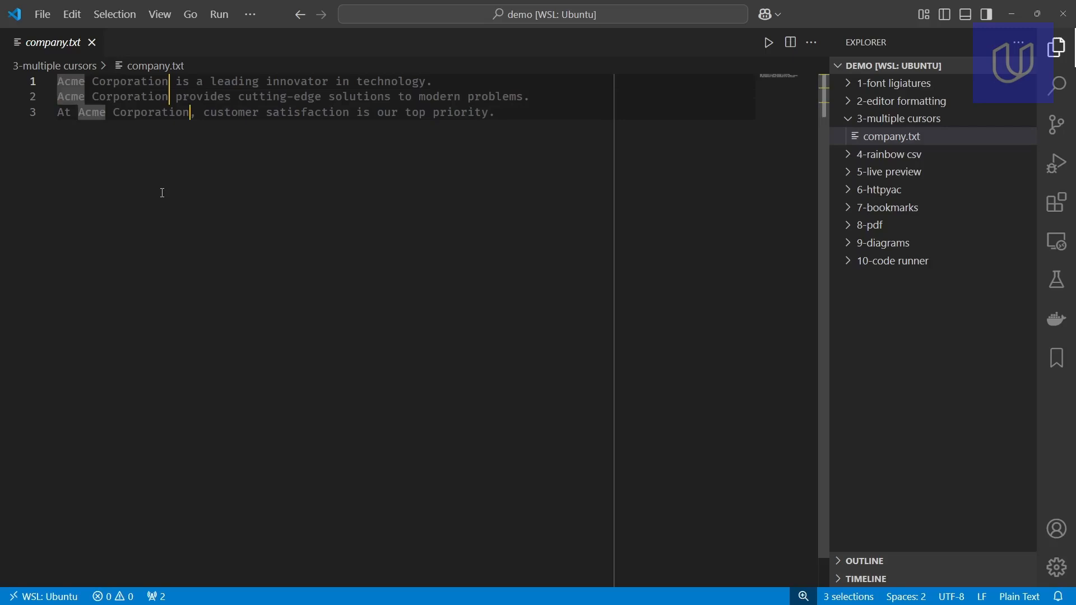
pyautogui.press('Backspace')
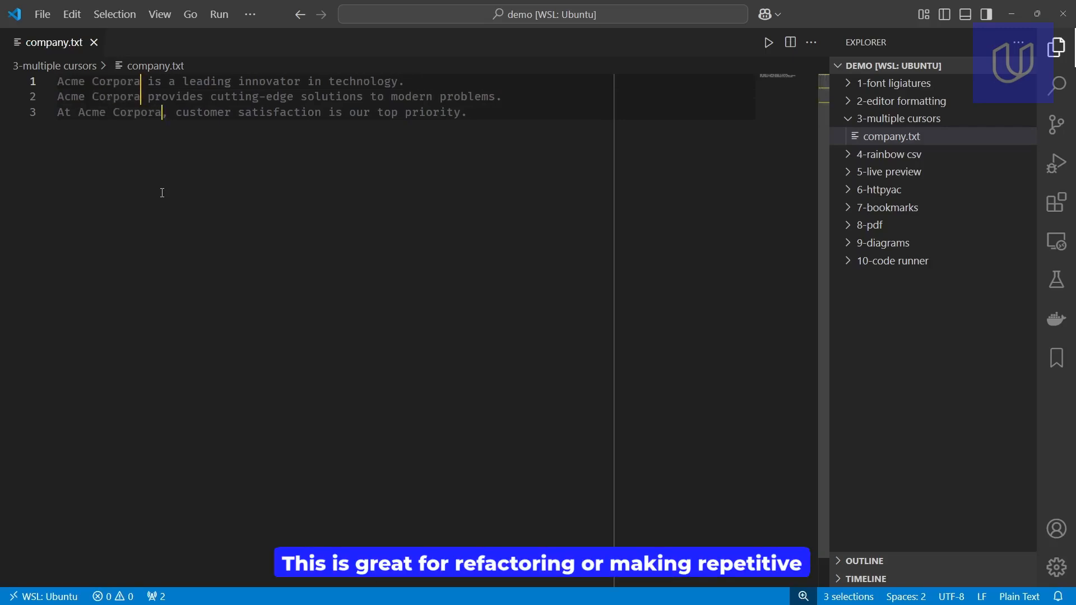
pyautogui.press('Backspace')
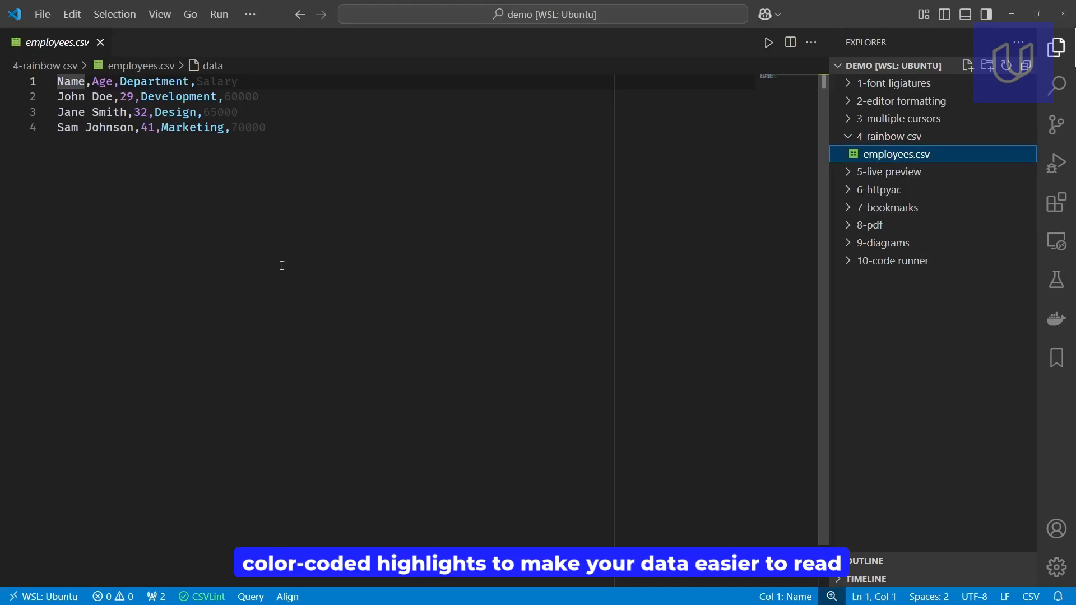
pyautogui.moveTo(88, 308)
pyautogui.write(',')
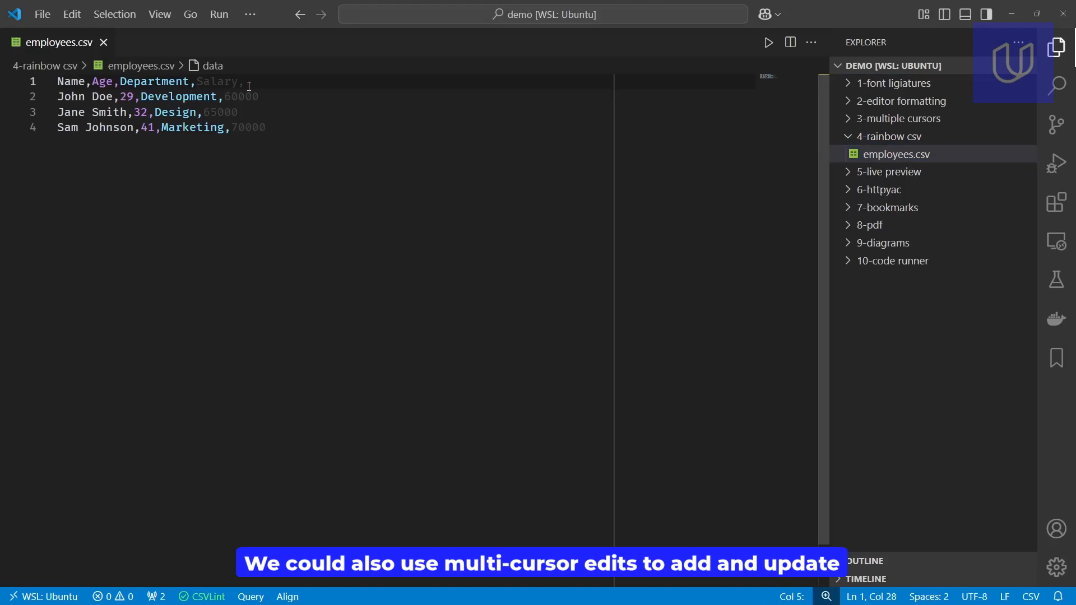
# Add a Company header after Salary and fill 'Acme Corp' on every employee row
pyautogui.write('Company')
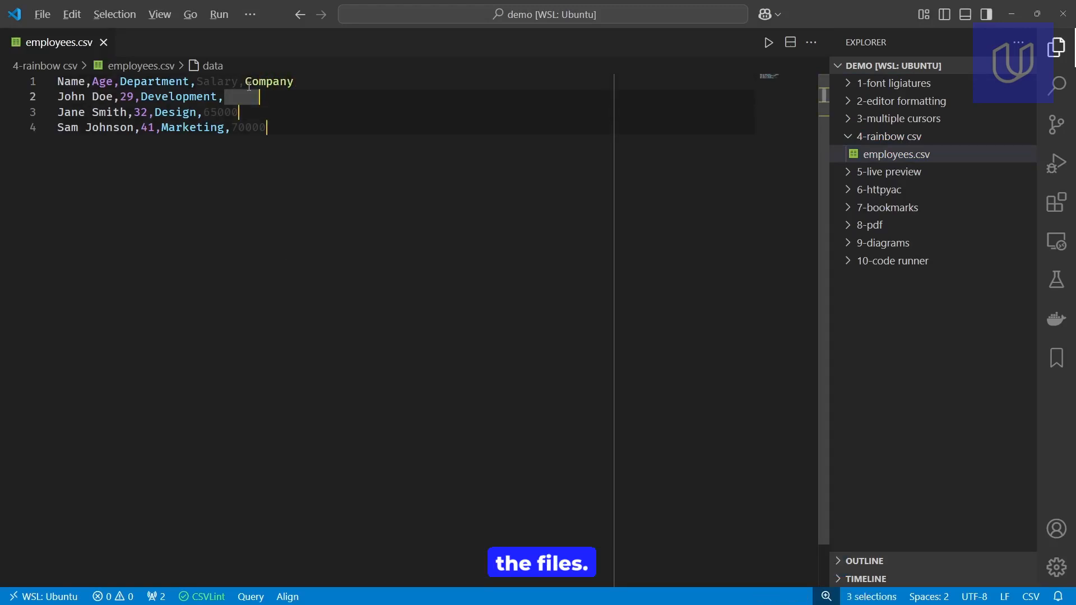
pyautogui.write('60000,')
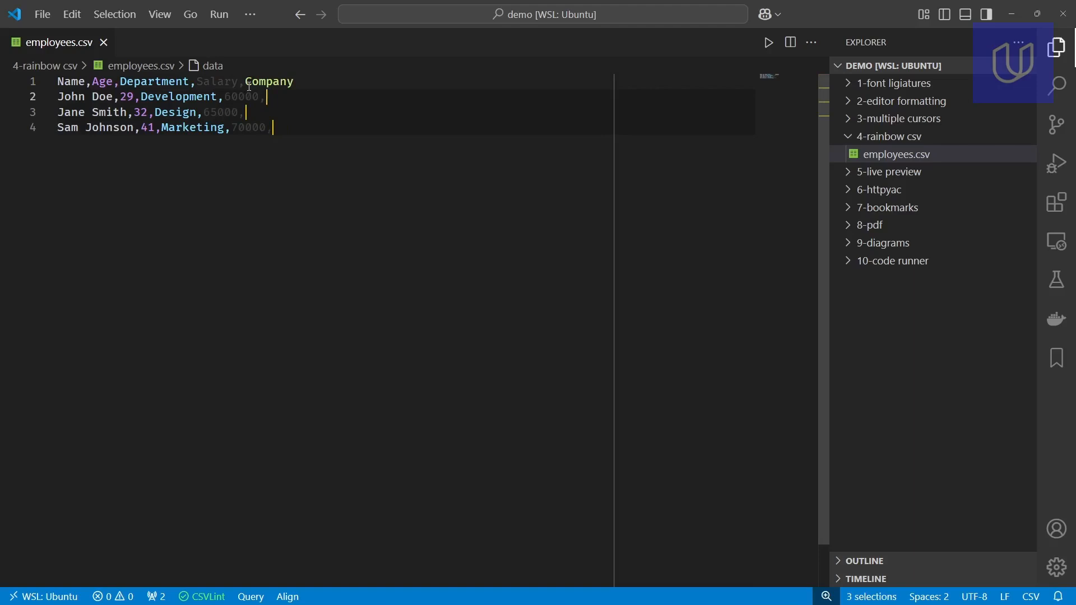
pyautogui.write('Acme Co')
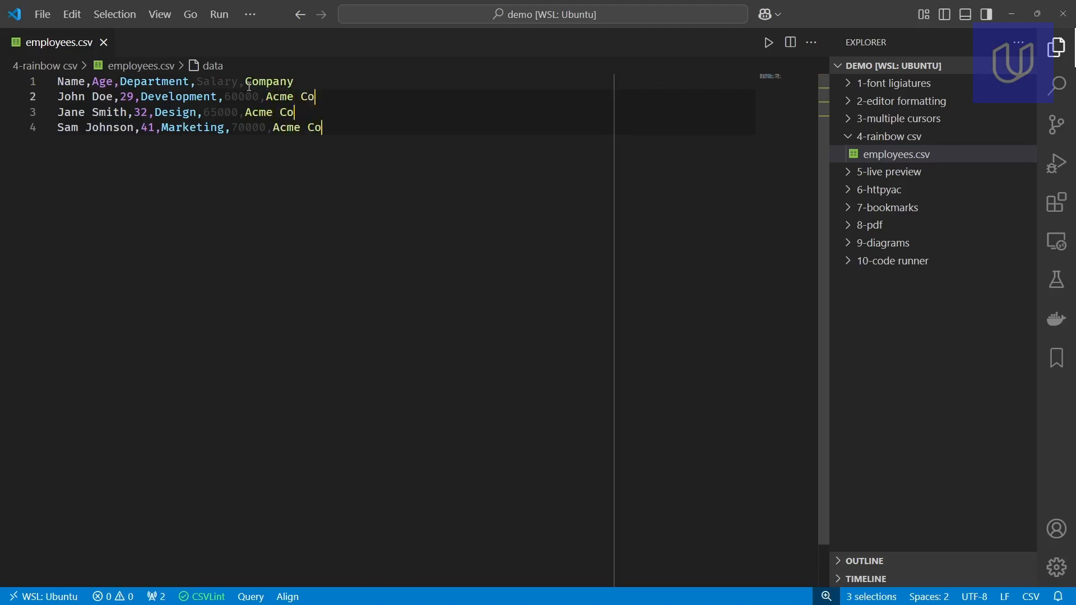
pyautogui.write('rp')
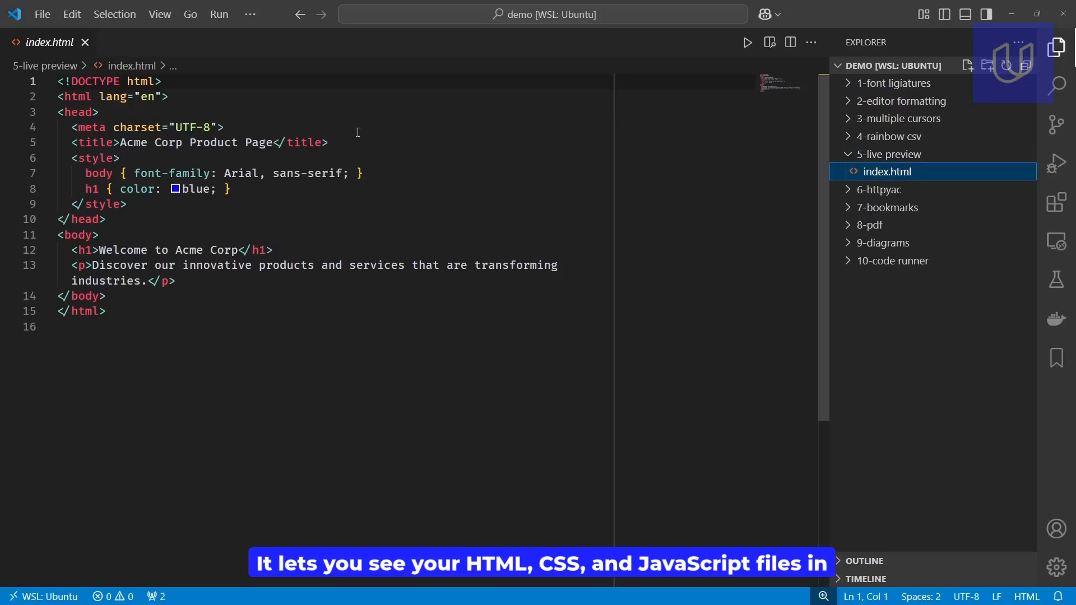
pyautogui.moveTo(531, 99)
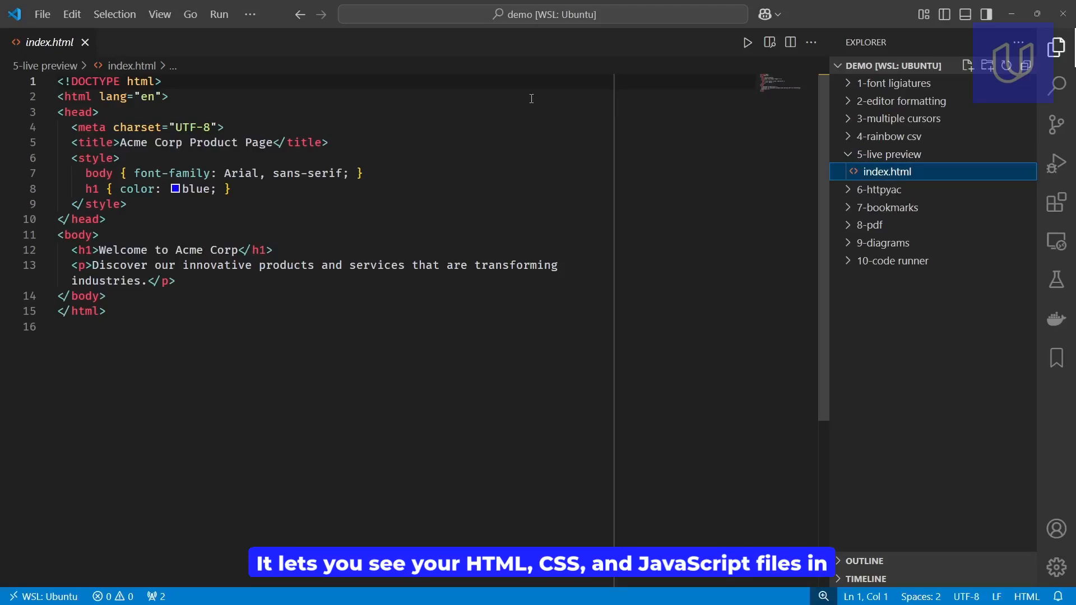
# Render the Acme Corp index.html page in a live preview beside its source
pyautogui.click(746, 42)
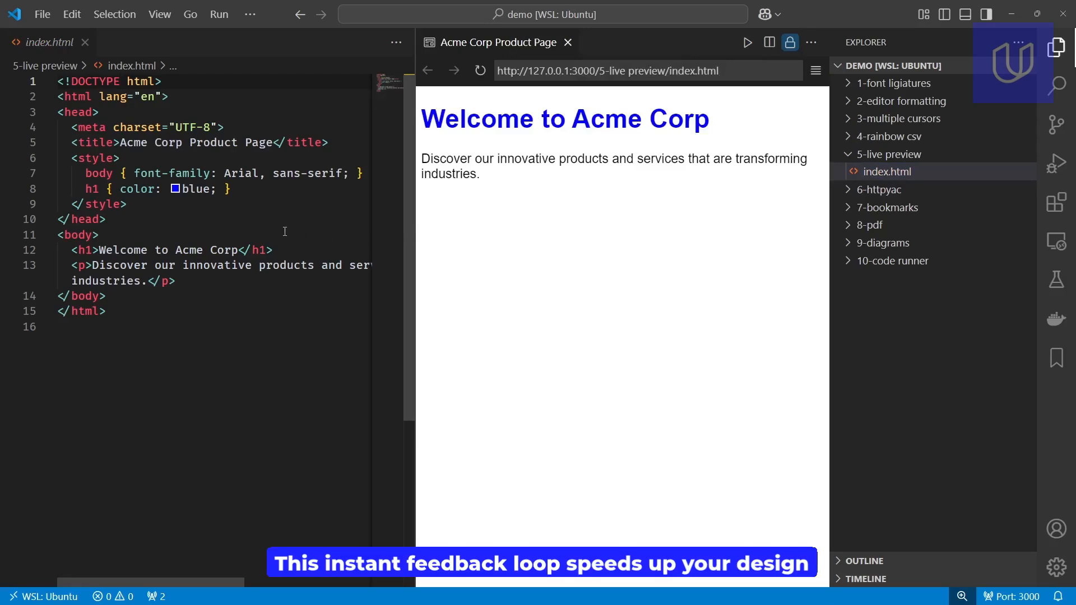
pyautogui.write('re')
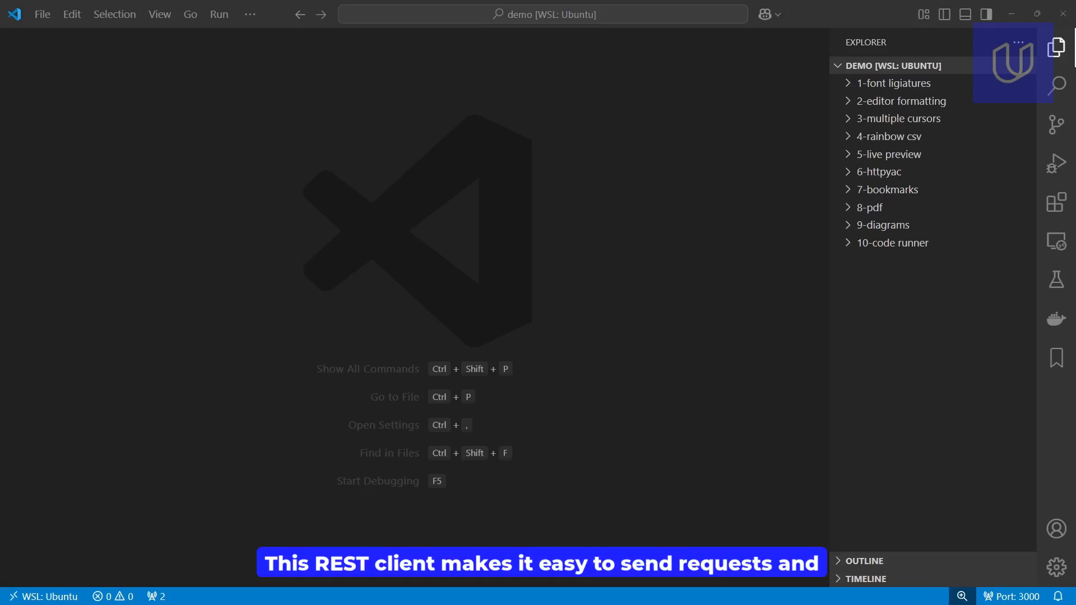
pyautogui.click(879, 172)
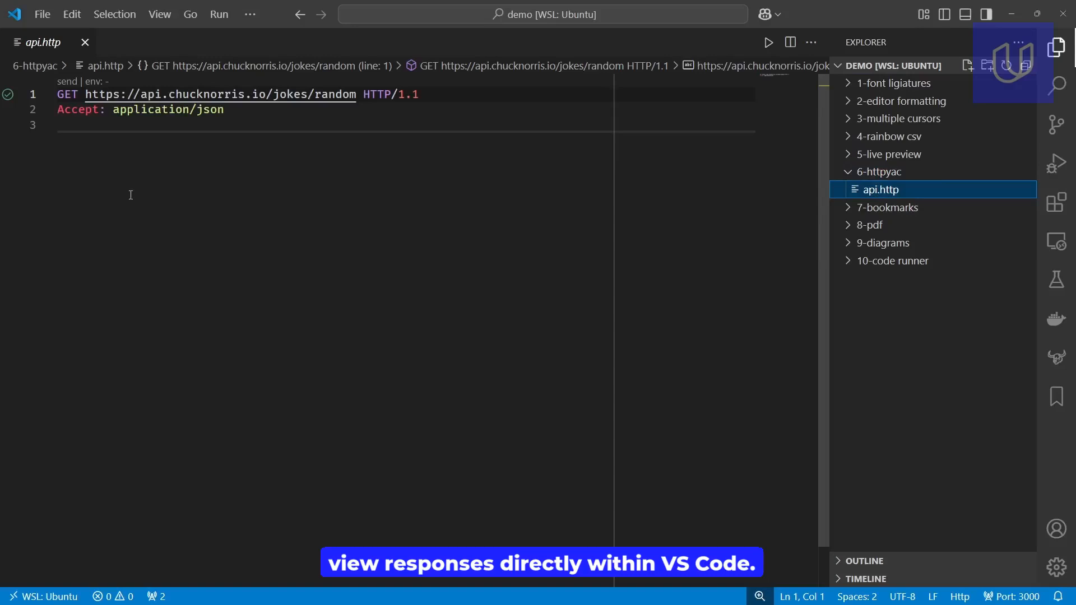
pyautogui.moveTo(70, 173)
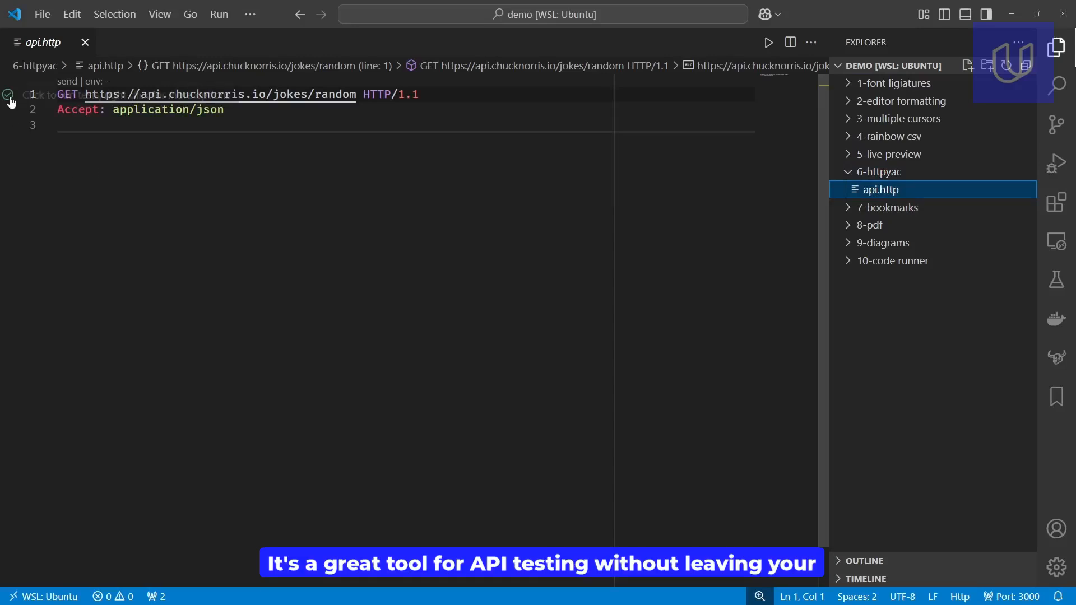
pyautogui.click(8, 100)
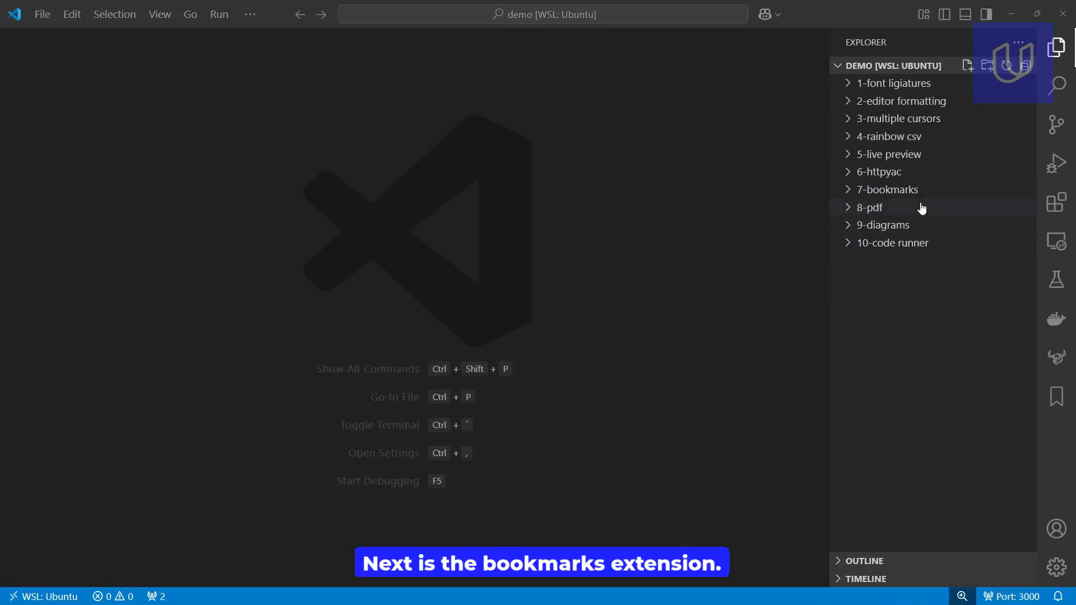
# View overview.txt from the bookmarks demo with its Employee Highlights bookmark
pyautogui.click(888, 189)
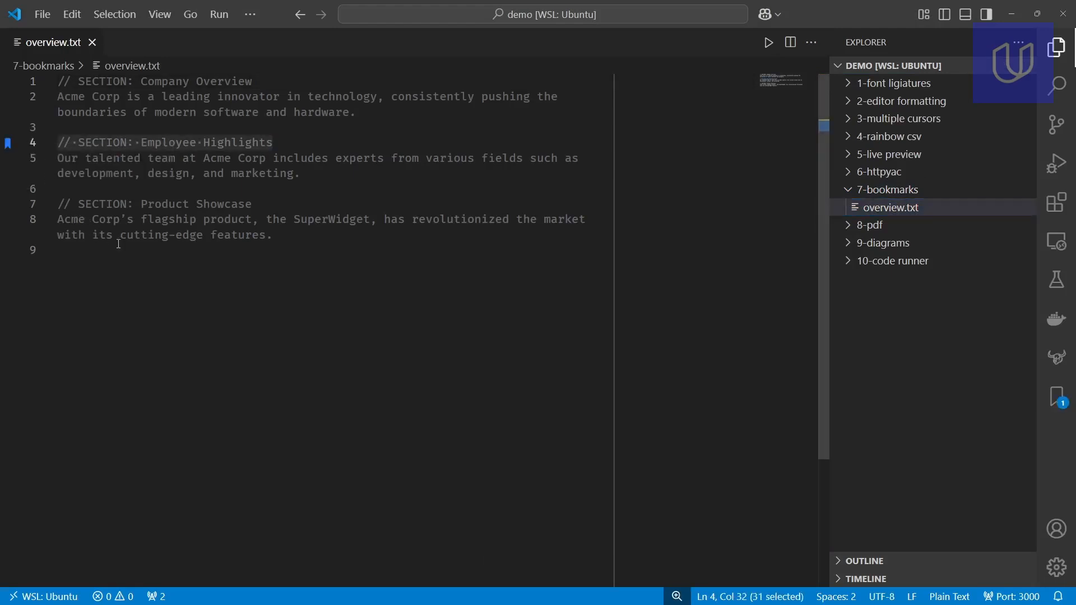
pyautogui.moveTo(154, 247)
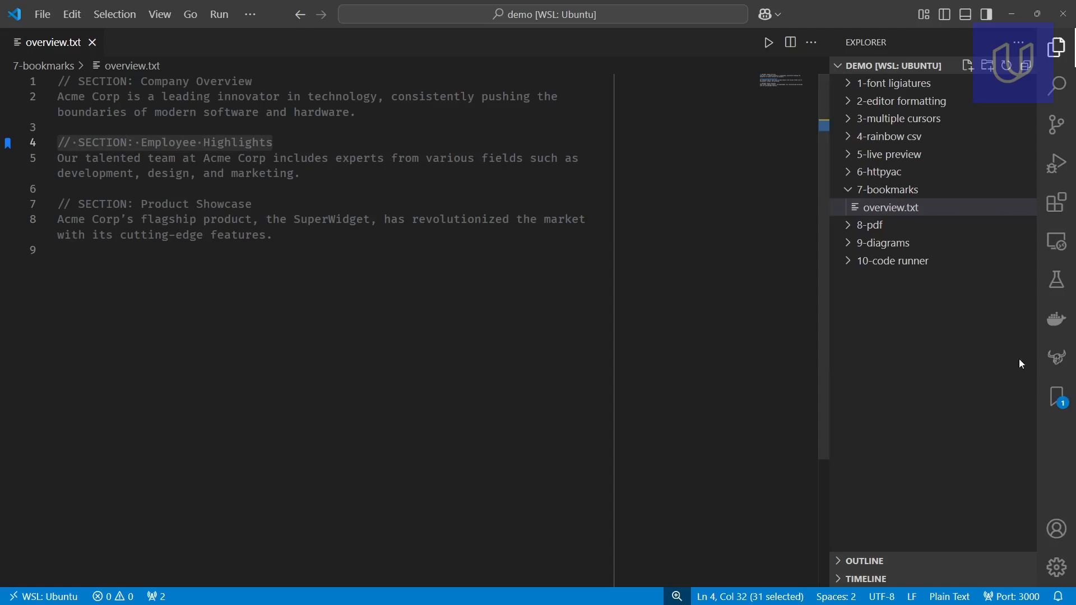
pyautogui.click(1056, 401)
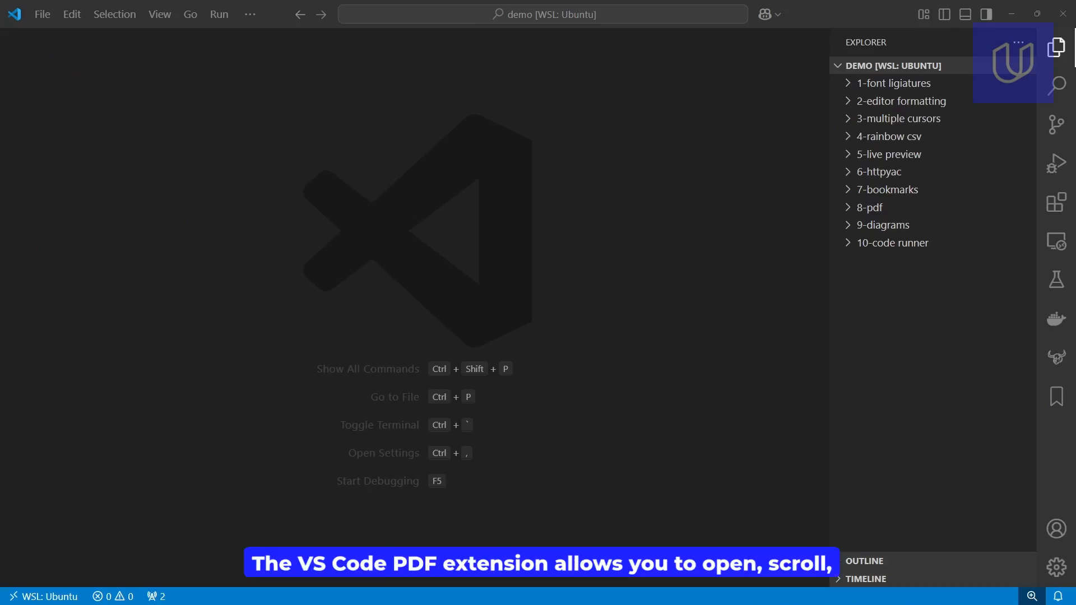
pyautogui.click(869, 207)
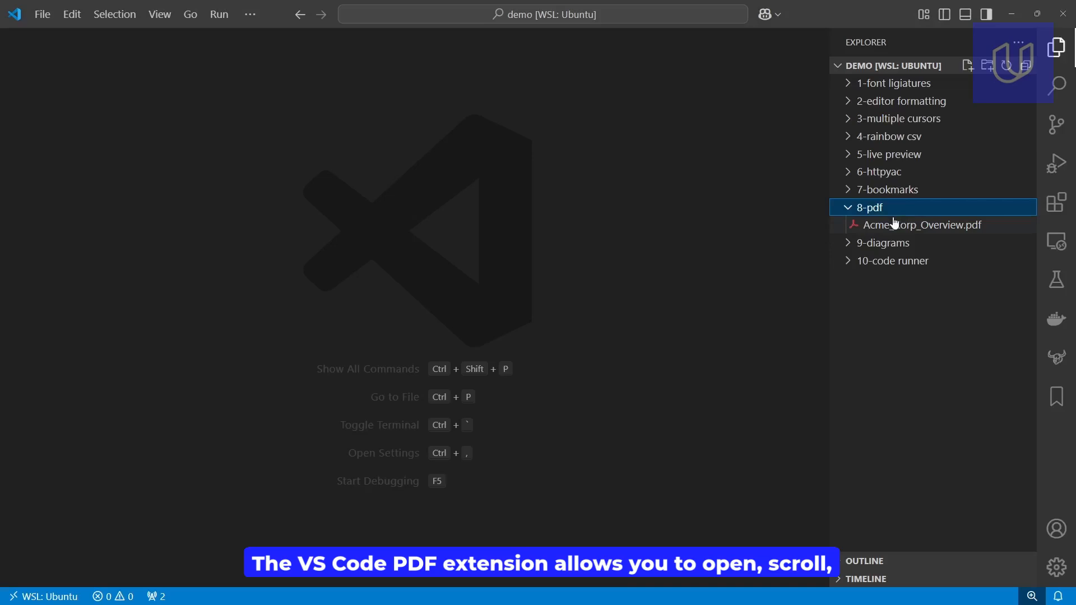
pyautogui.doubleClick(921, 225)
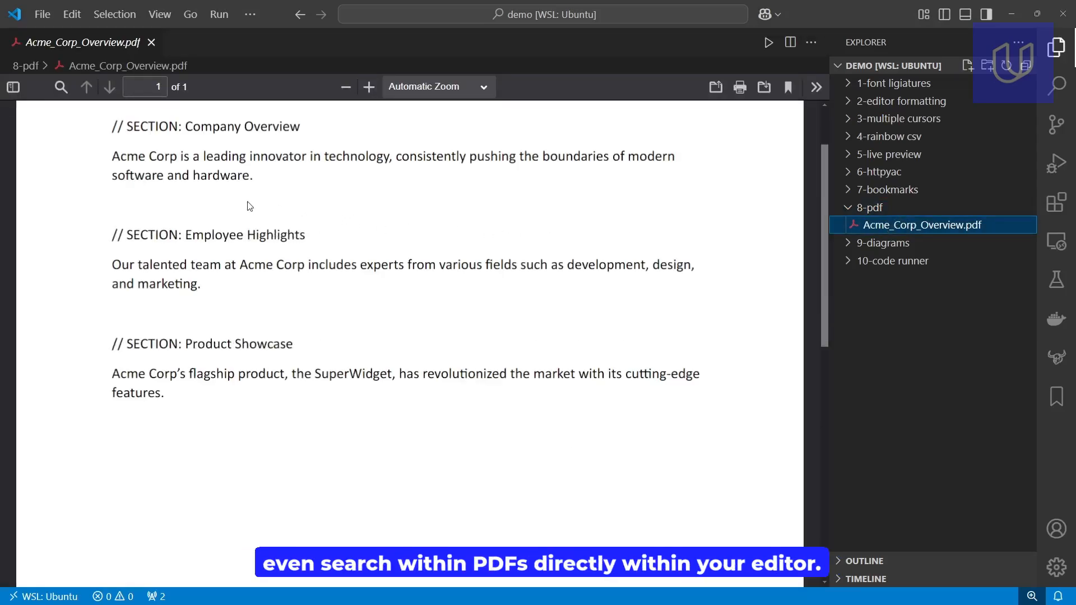
pyautogui.click(61, 88)
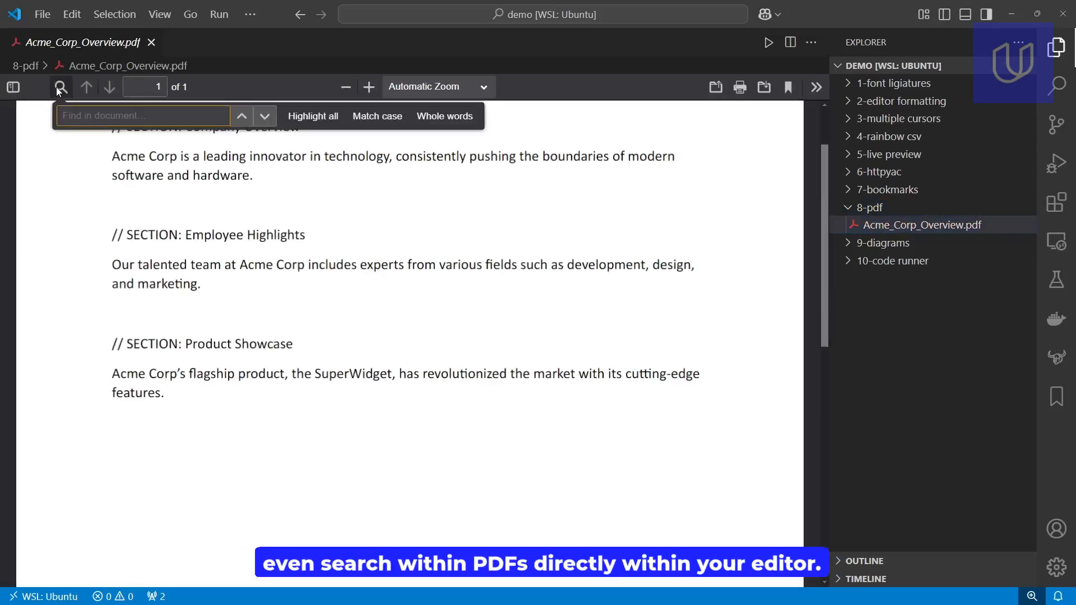
pyautogui.write('acme')
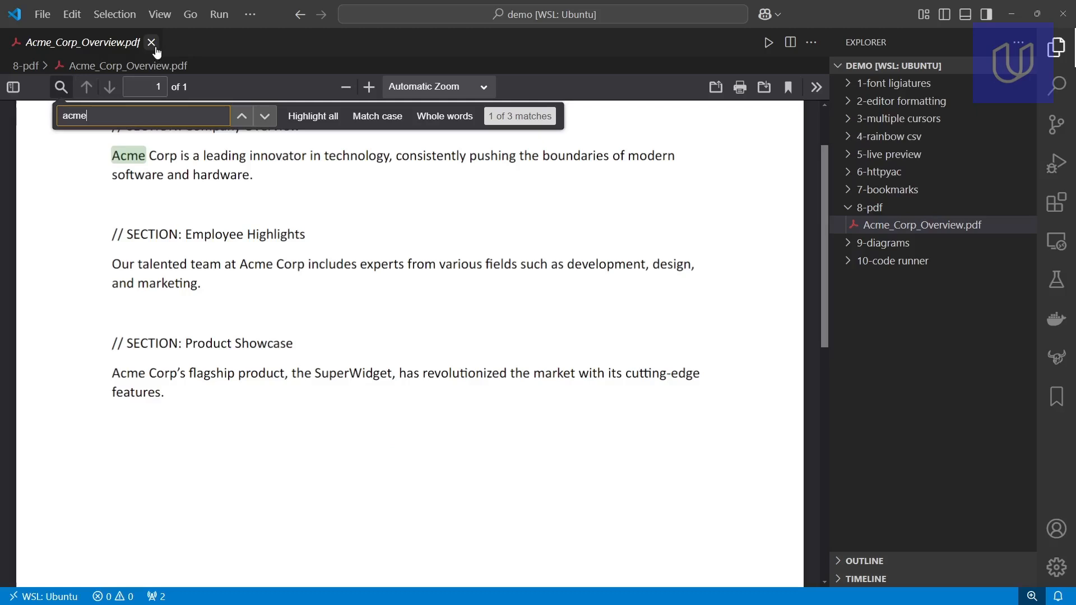
pyautogui.click(149, 41)
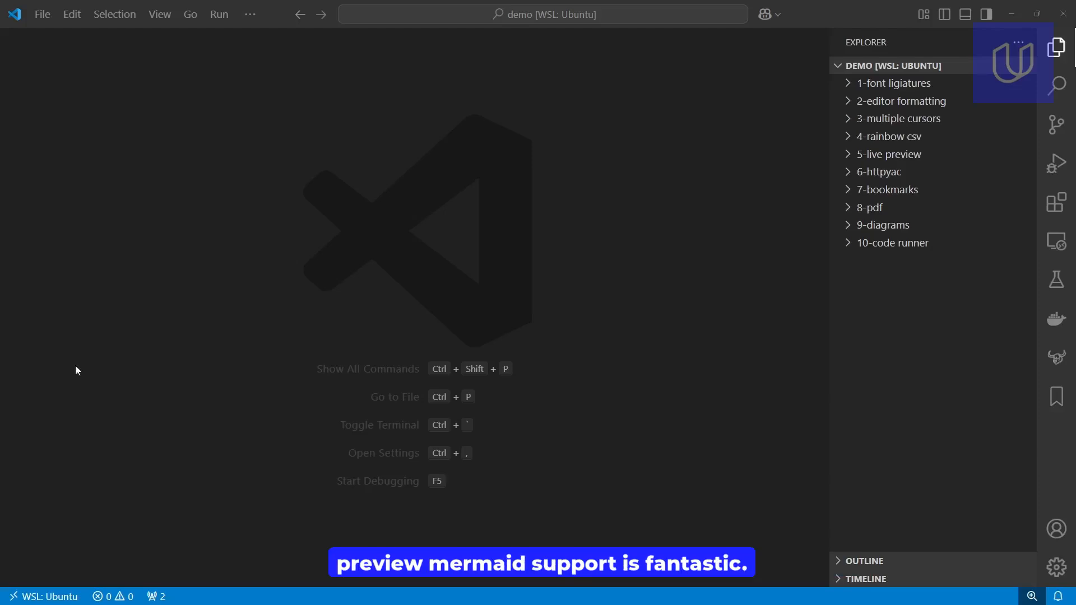
pyautogui.moveTo(901, 225)
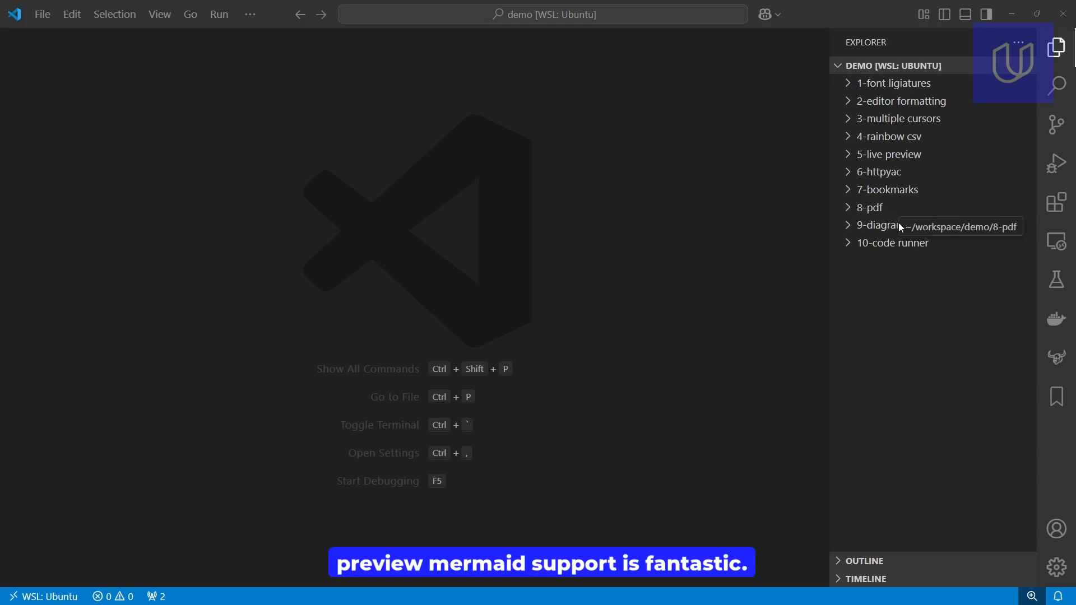
# Render mermaid.md's Acme Corp Workflow as a flowchart preview beside its source, then close it
pyautogui.click(881, 224)
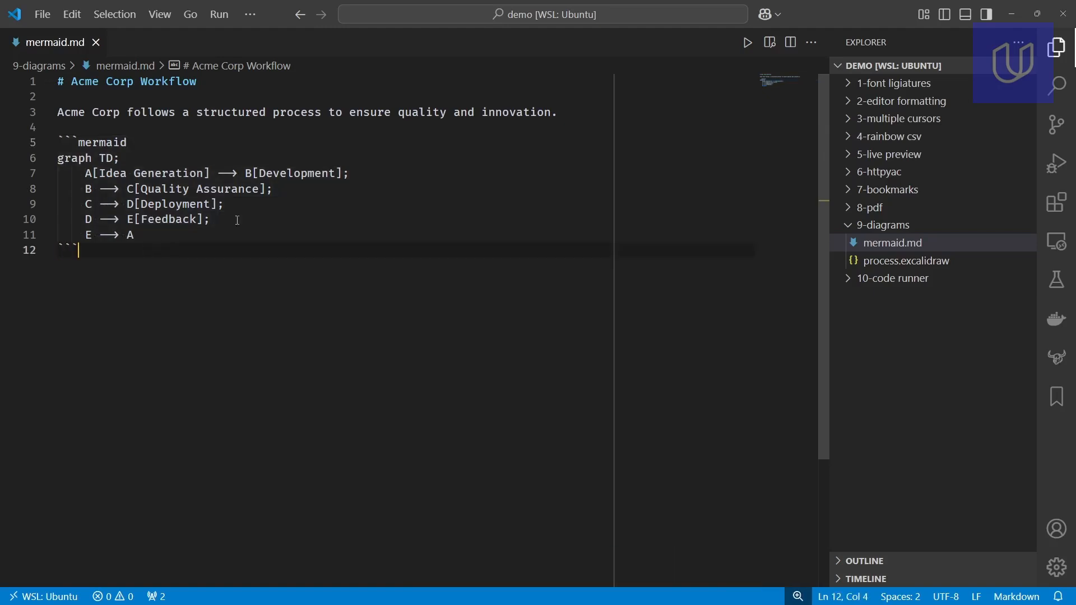
pyautogui.click(769, 43)
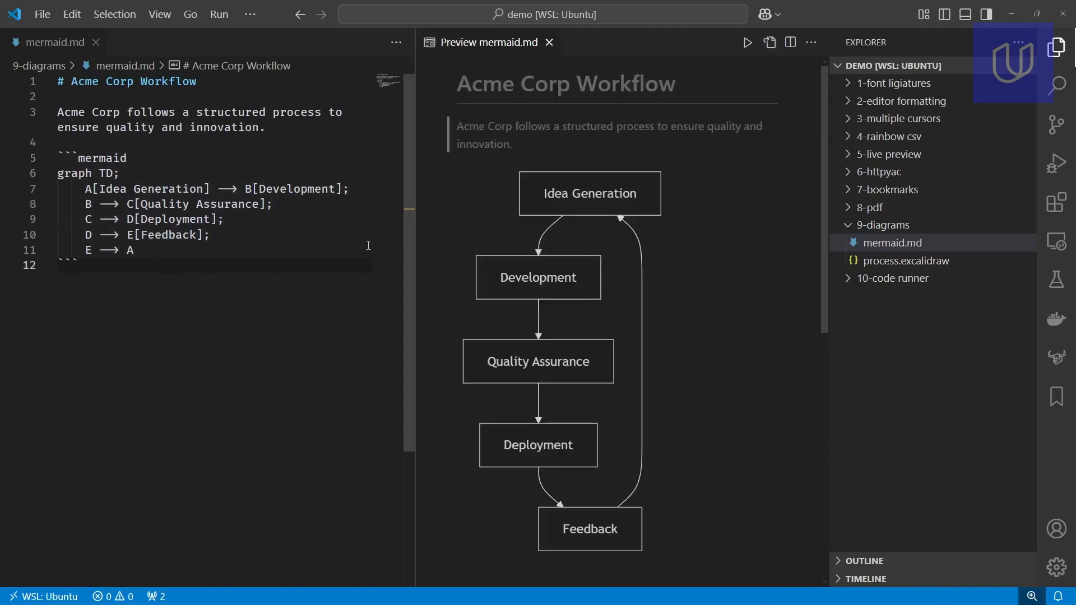
pyautogui.moveTo(357, 249)
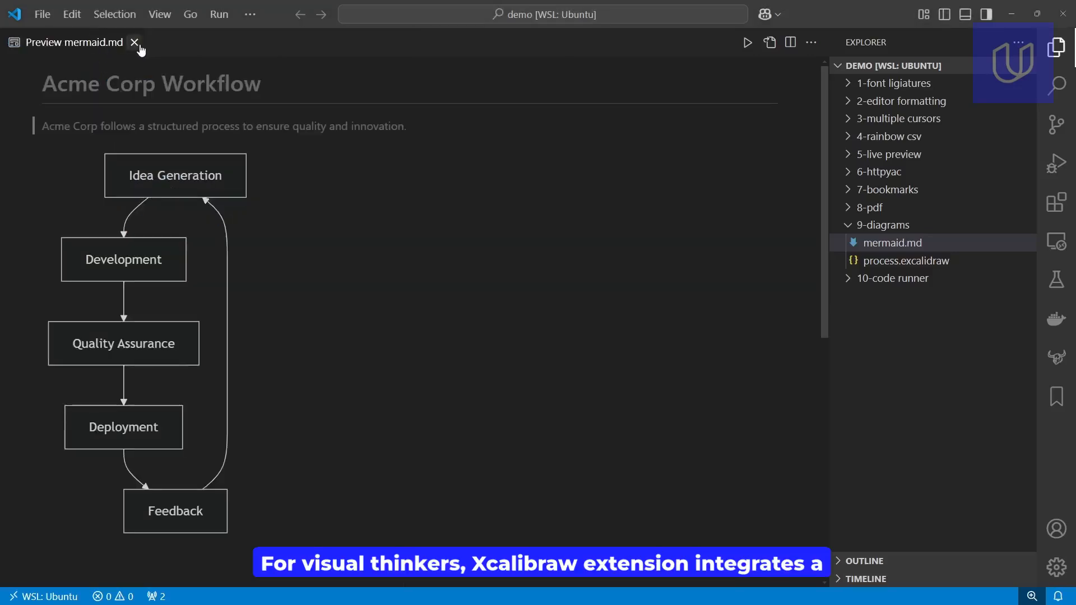
pyautogui.click(134, 43)
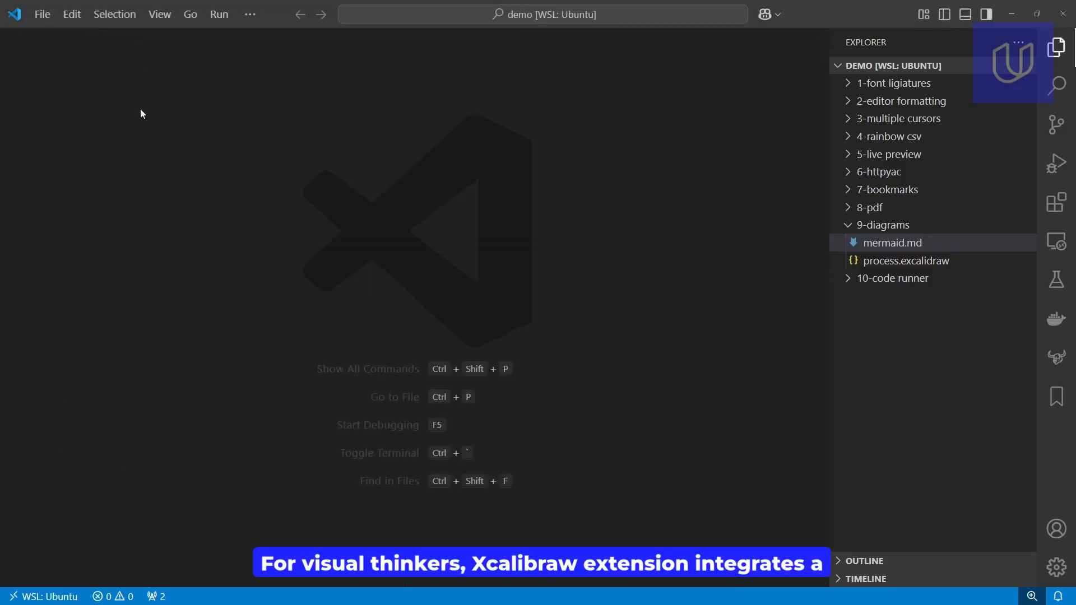
pyautogui.moveTo(901, 267)
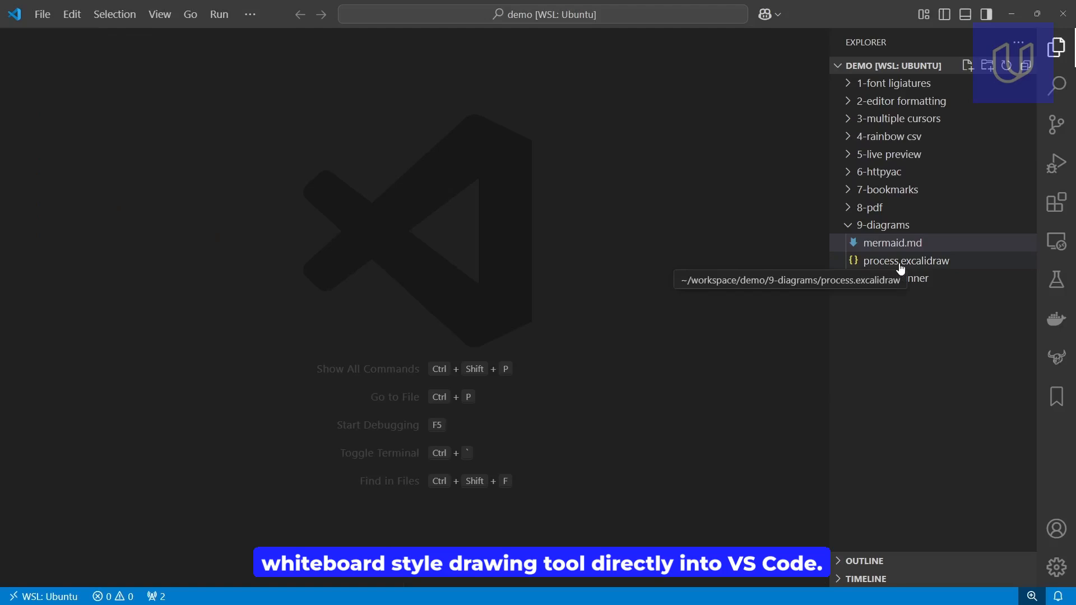
# View the process.excalidraw Acme workflow sketch, zoomed out twice to see more of it
pyautogui.click(906, 260)
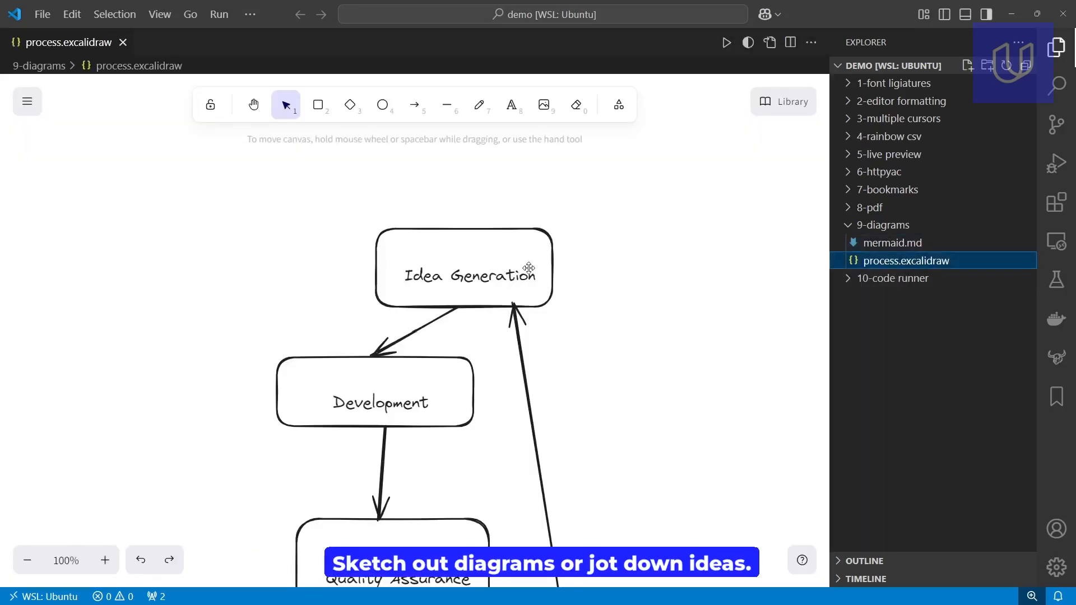
pyautogui.scroll(-3)
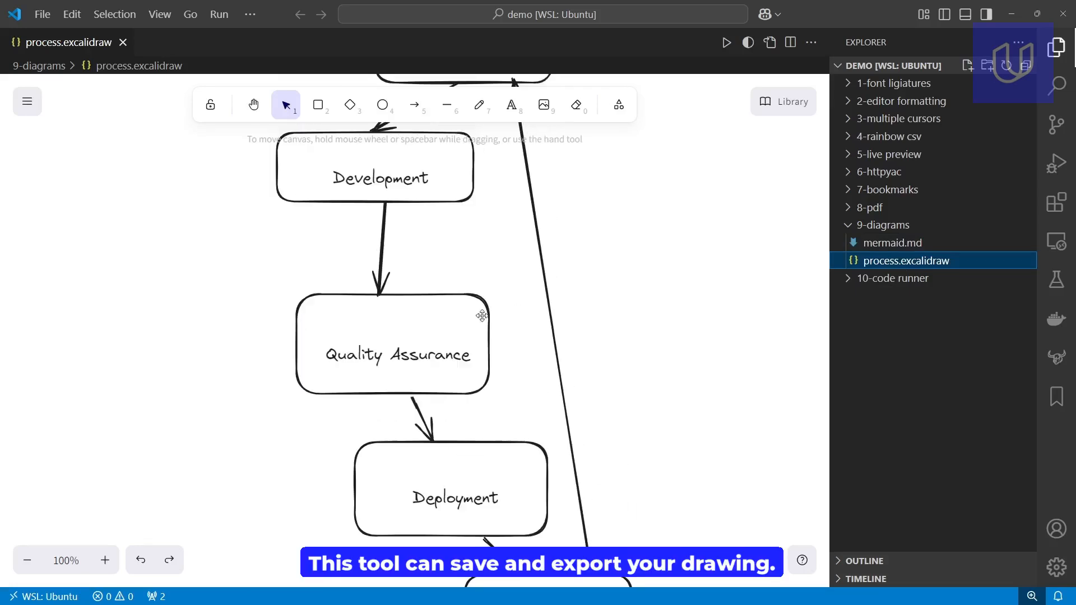
pyautogui.click(27, 560)
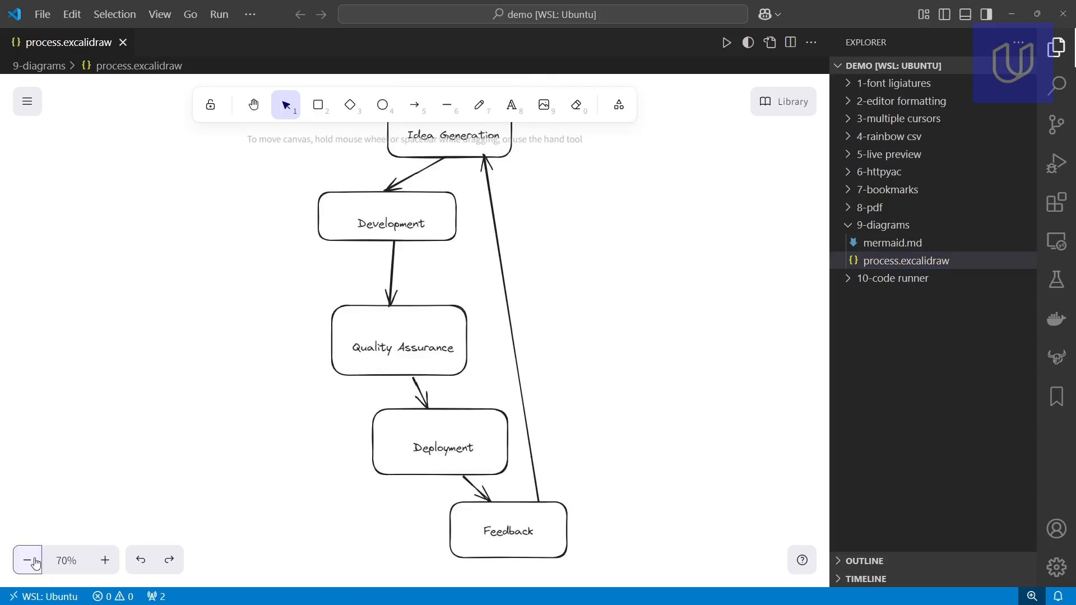
pyautogui.click(27, 560)
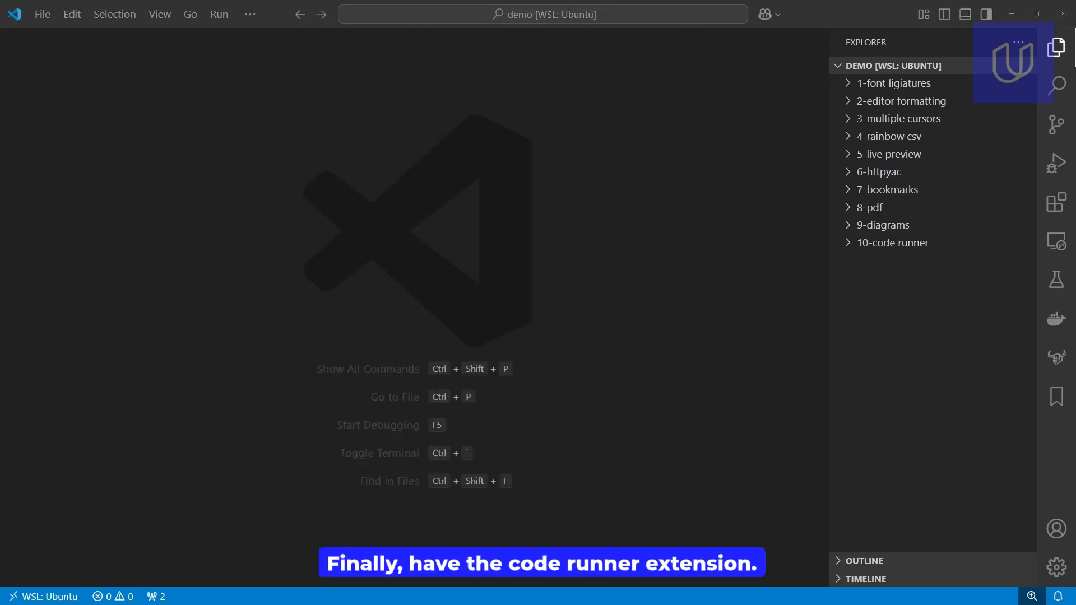
pyautogui.moveTo(108, 327)
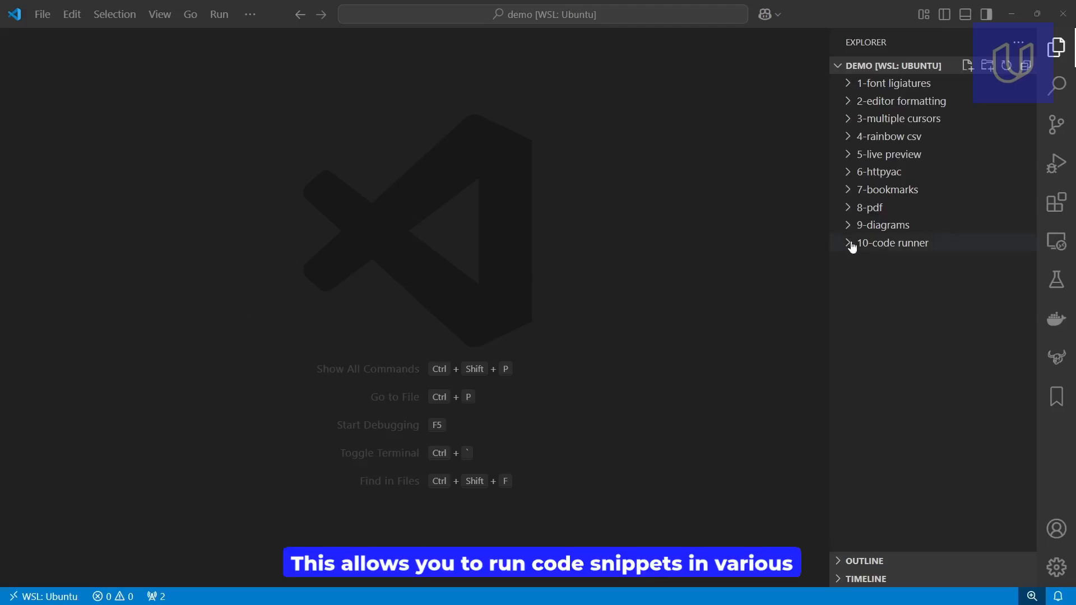
# Run greeter.py with Code Runner so its Acme Corp welcome message prints in the output
pyautogui.click(892, 242)
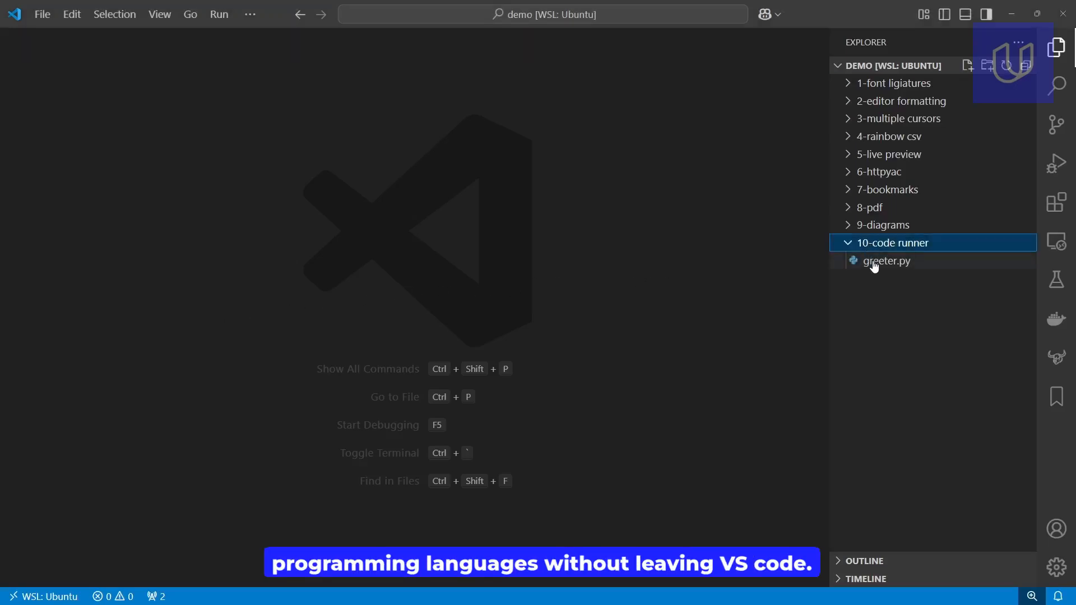
pyautogui.doubleClick(888, 260)
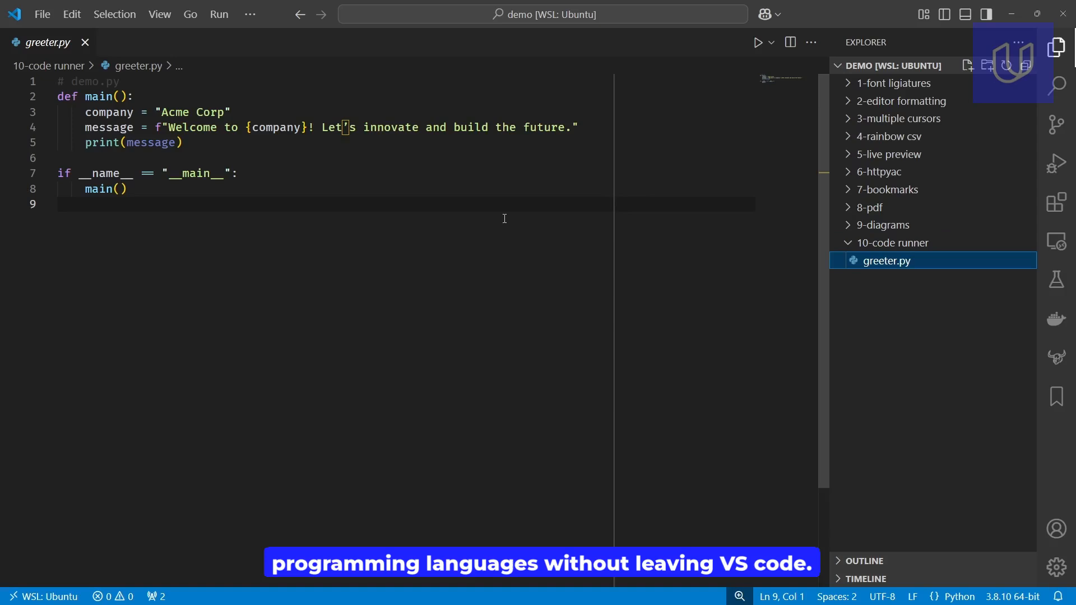
pyautogui.click(759, 43)
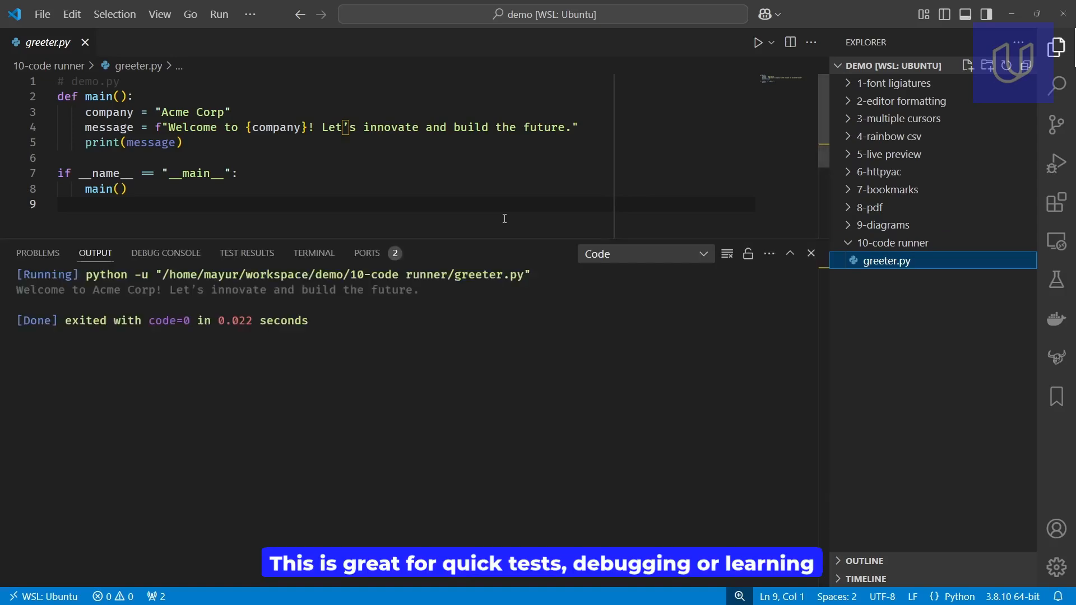